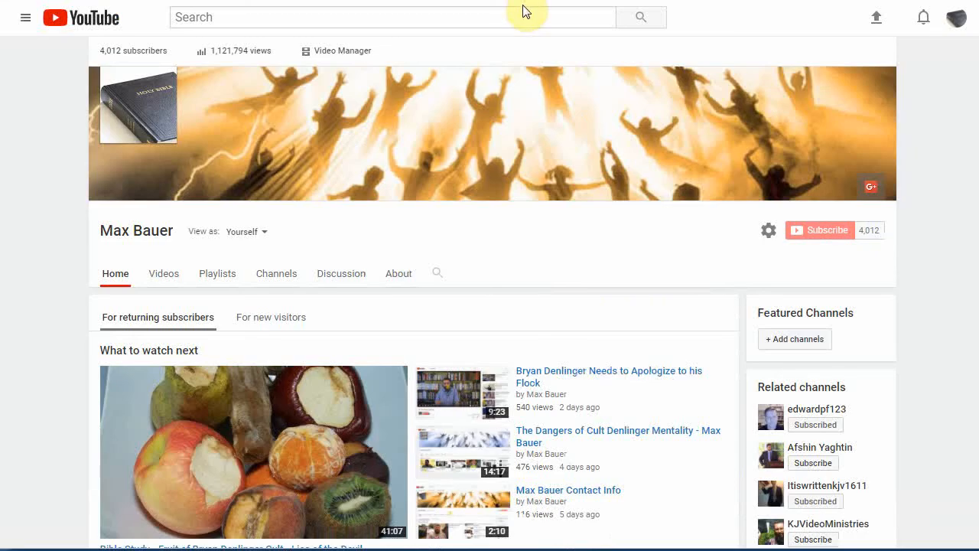
mouse_move(538, 63)
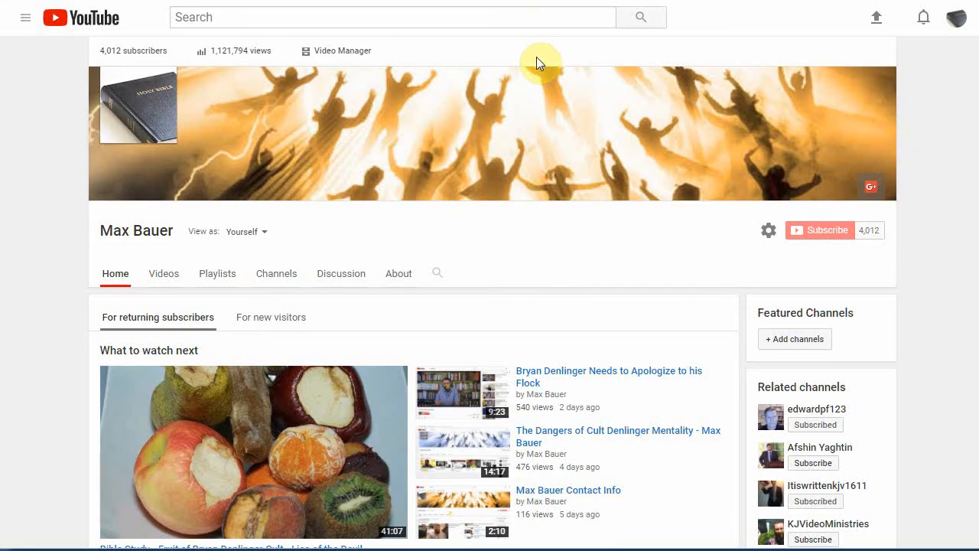
mouse_move(511, 59)
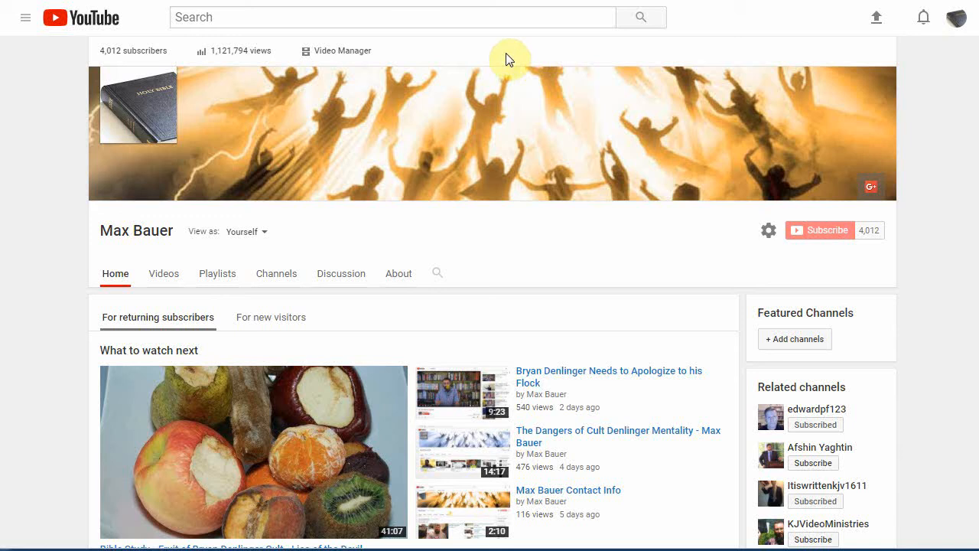
mouse_move(399, 273)
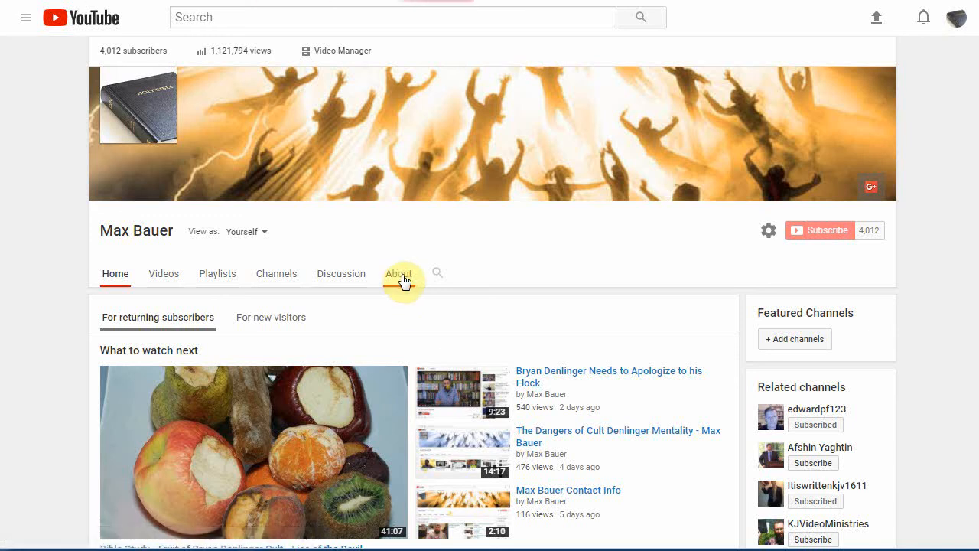
- Go to the channel's About tab to view its description and contact details
click(397, 273)
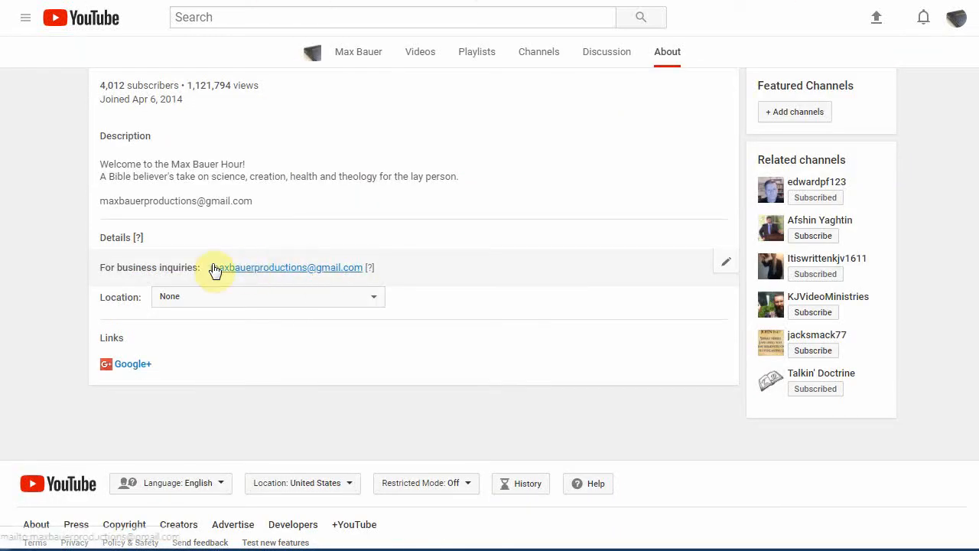
mouse_move(255, 225)
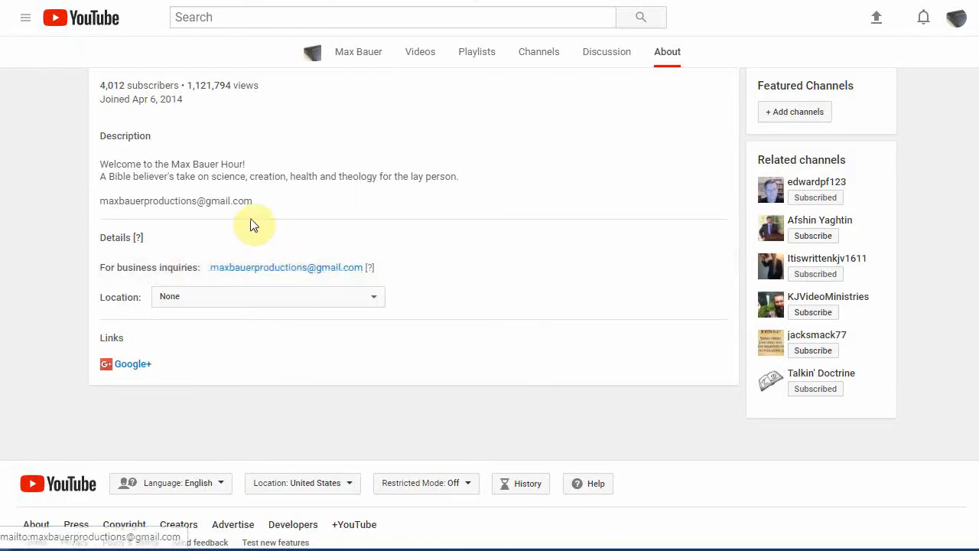
mouse_move(422, 283)
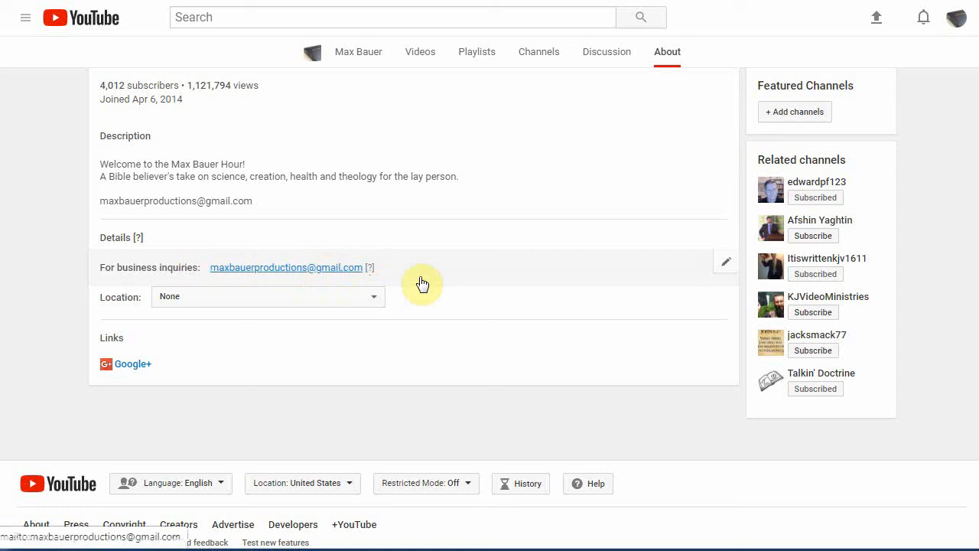
mouse_move(264, 205)
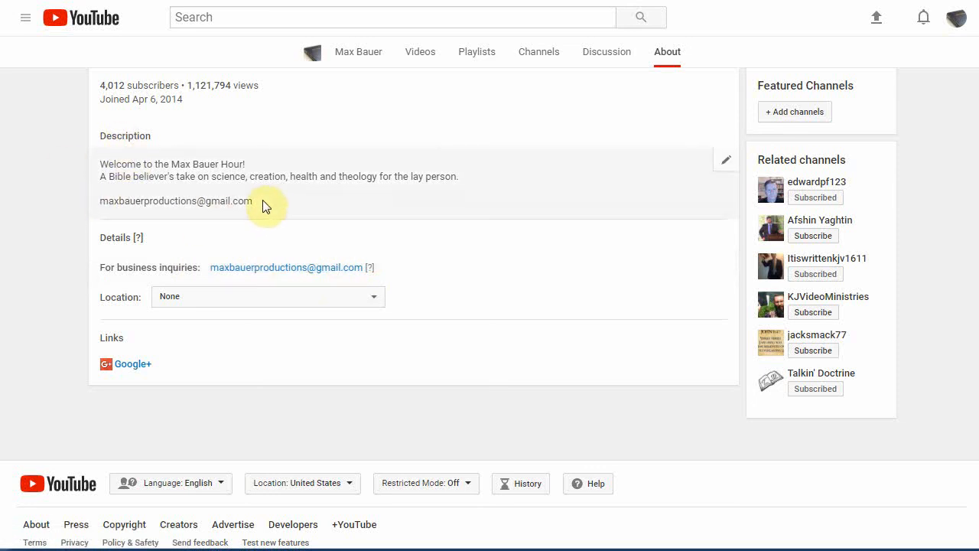
mouse_move(252, 201)
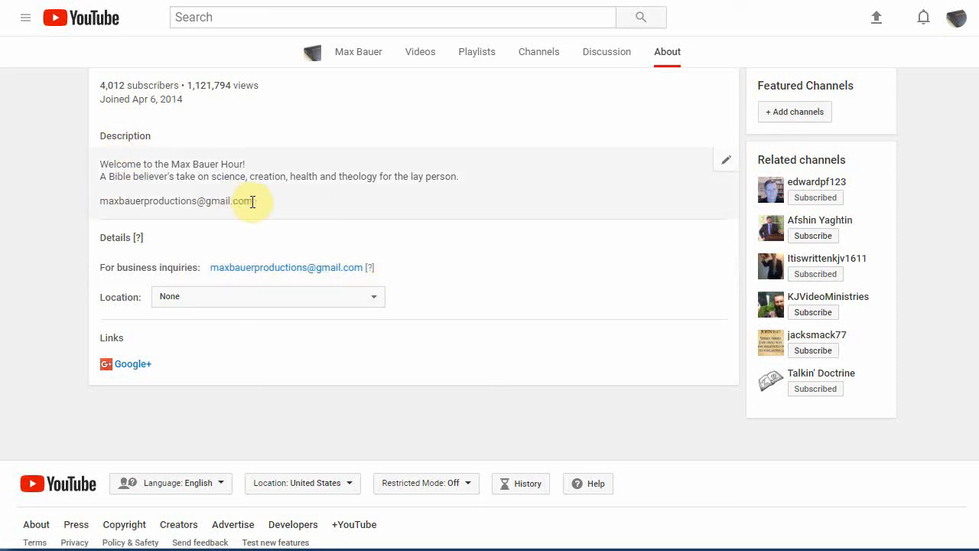
- Open the Description section's edit icon to edit the welcome text and contact email
click(724, 160)
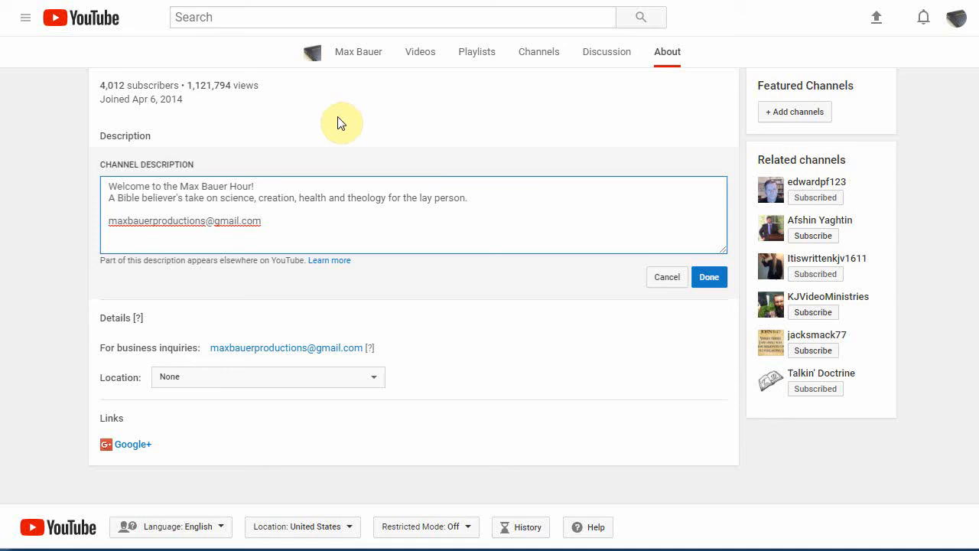
mouse_move(490, 105)
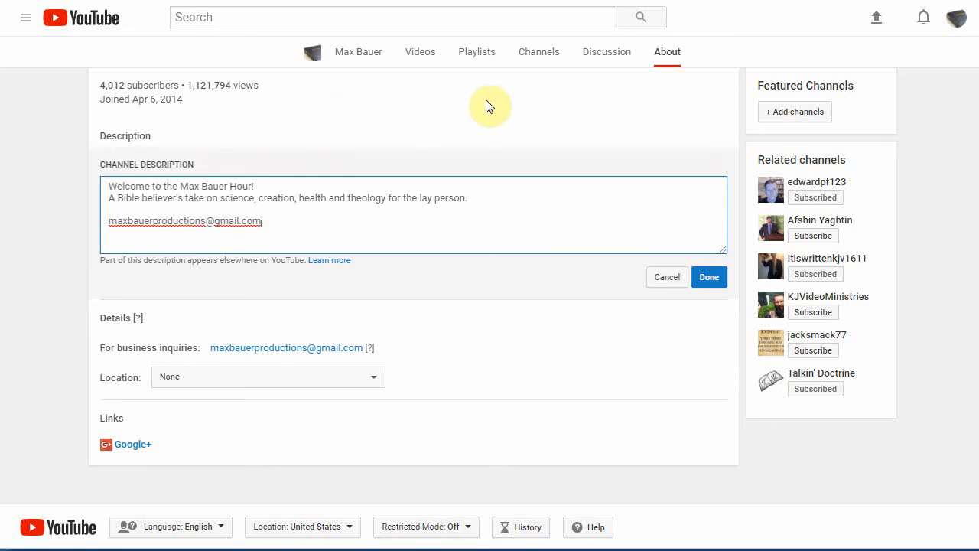
mouse_move(478, 103)
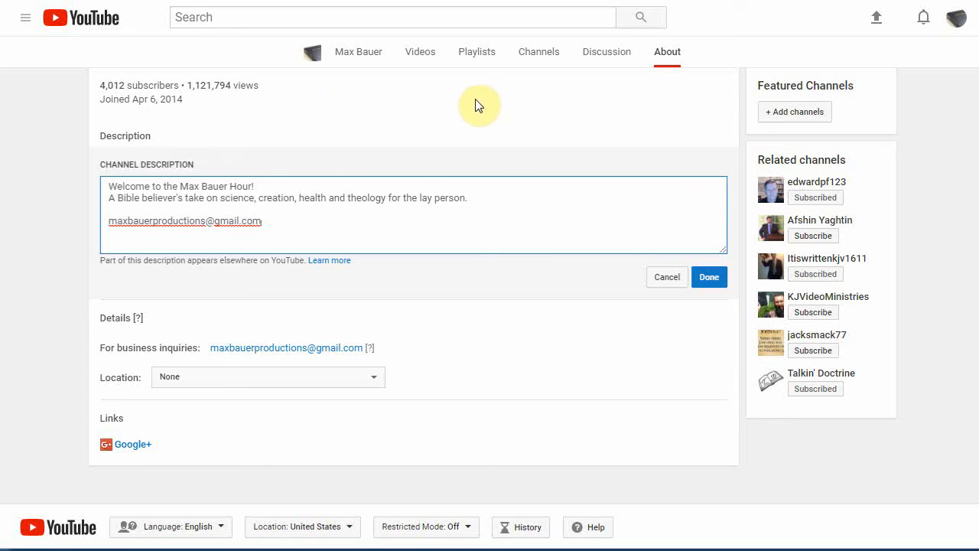
scroll(up, 3)
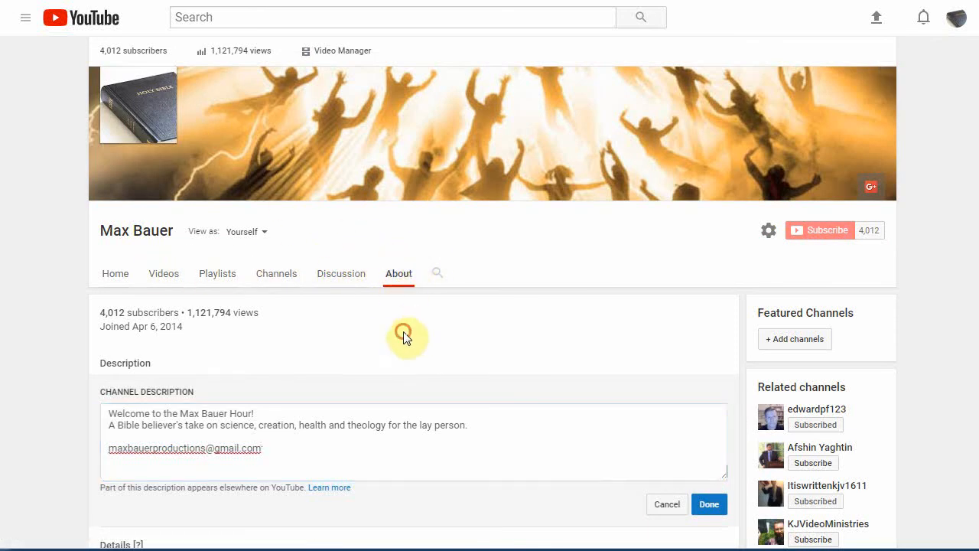
mouse_move(398, 243)
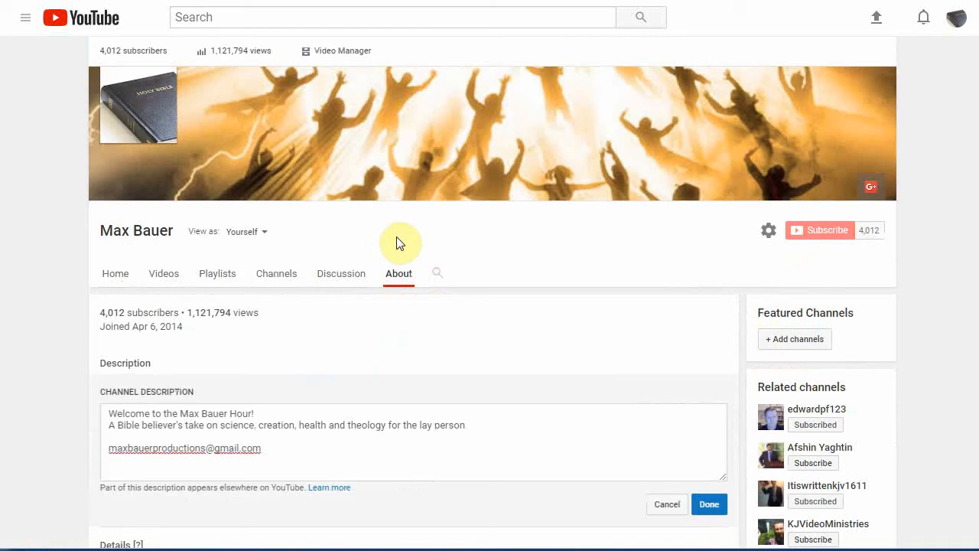
click(115, 273)
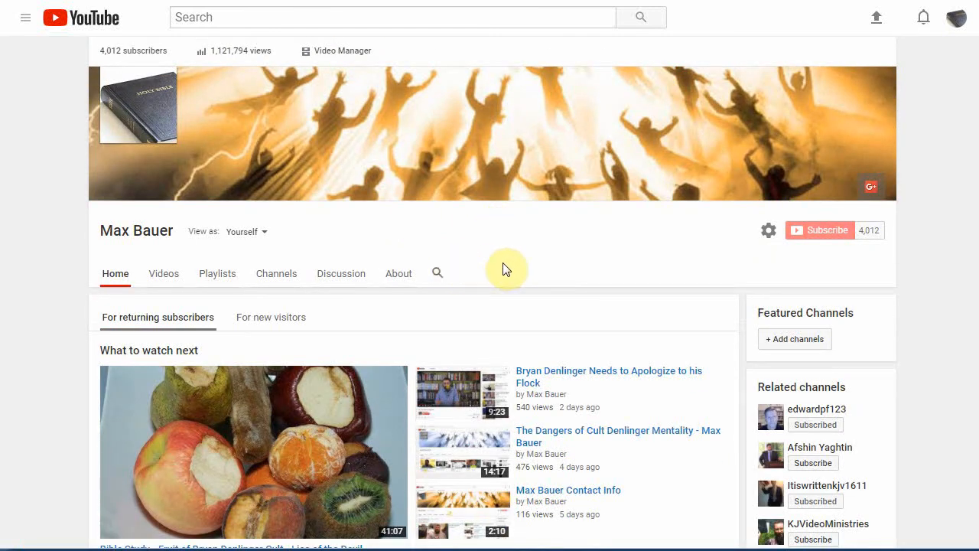
mouse_move(517, 267)
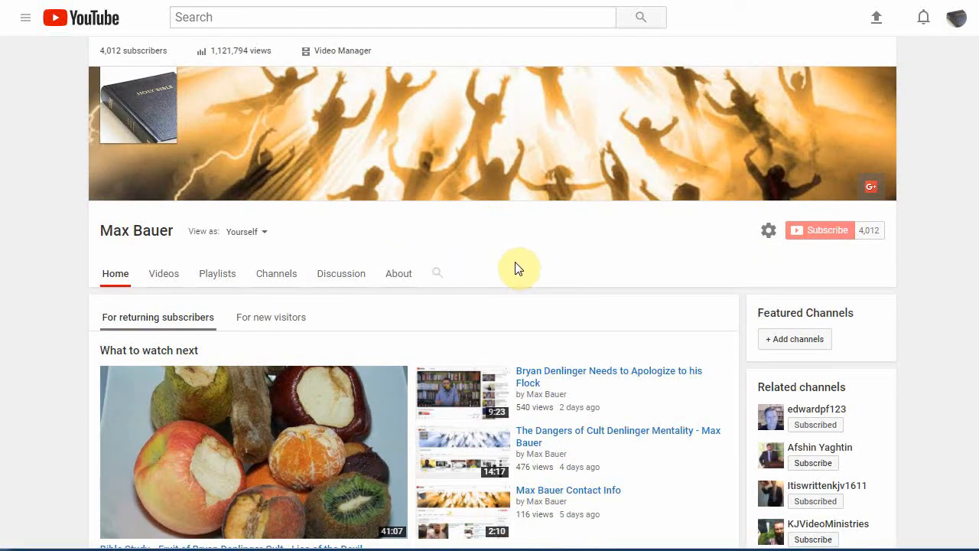
scroll(down, 3)
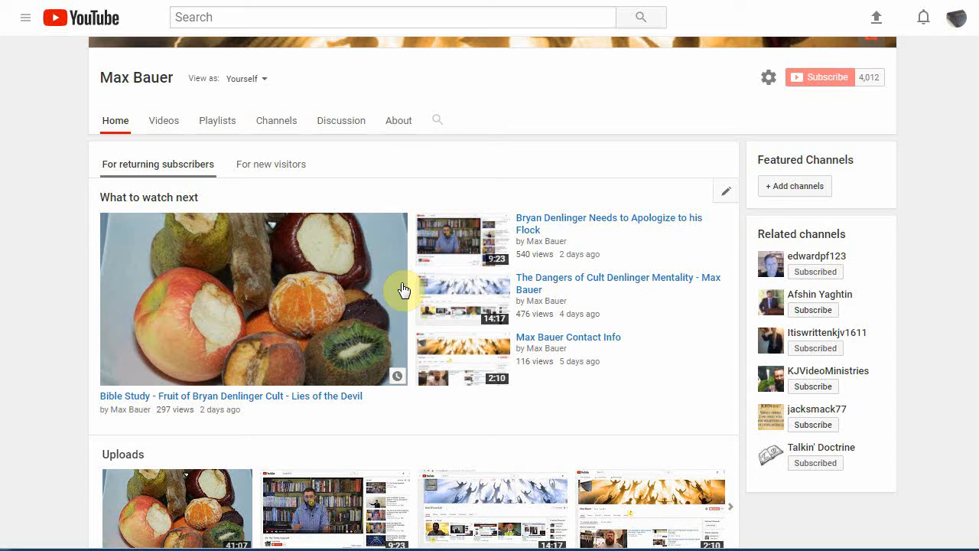
scroll(down, 3)
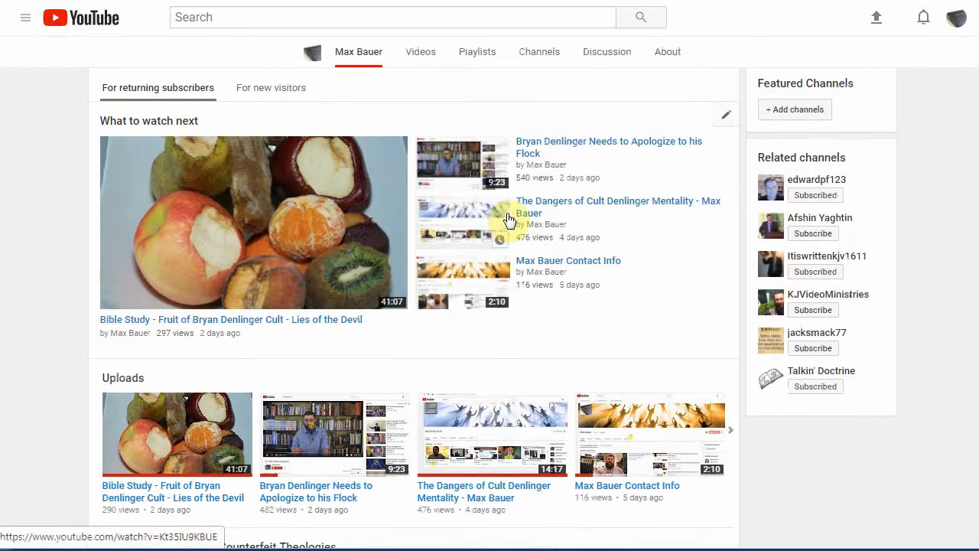
scroll(up, 3)
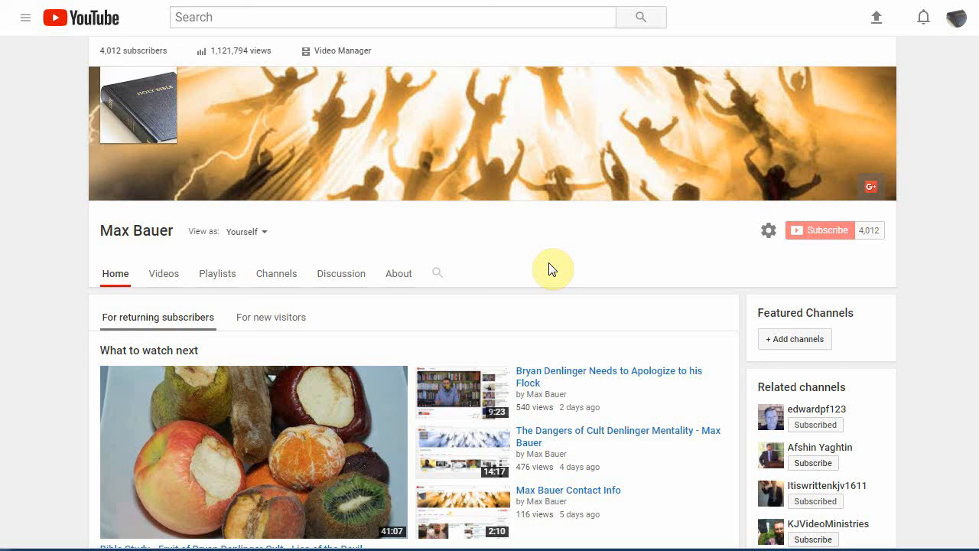
mouse_move(606, 300)
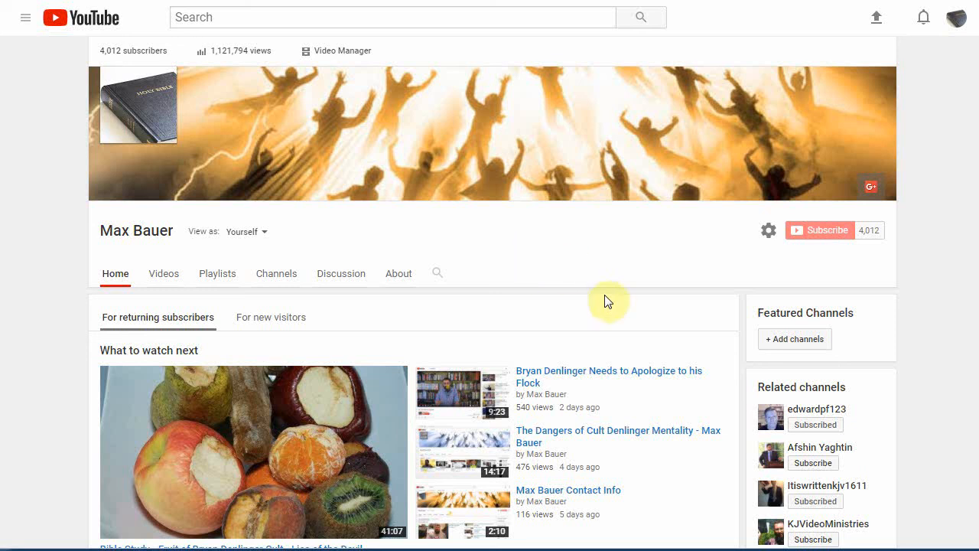
mouse_move(601, 299)
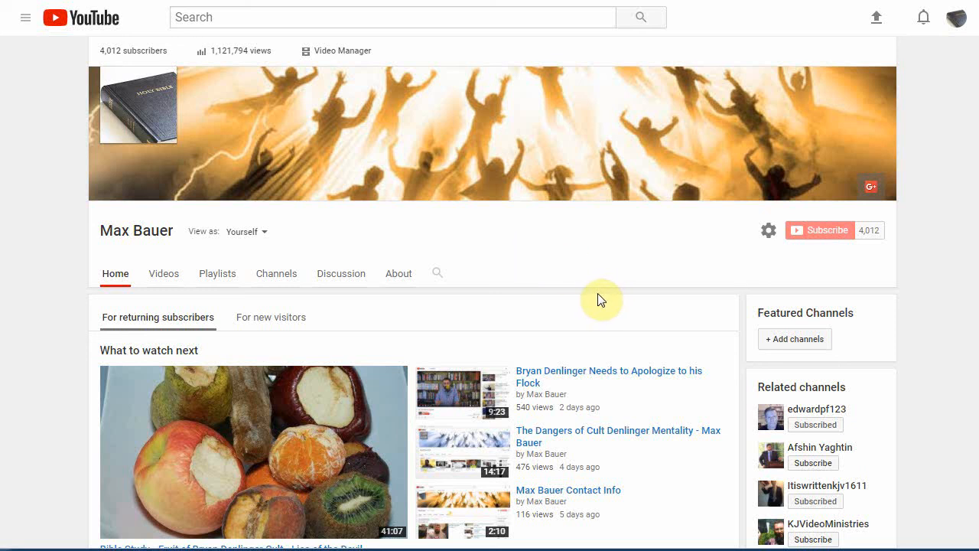
mouse_move(306, 250)
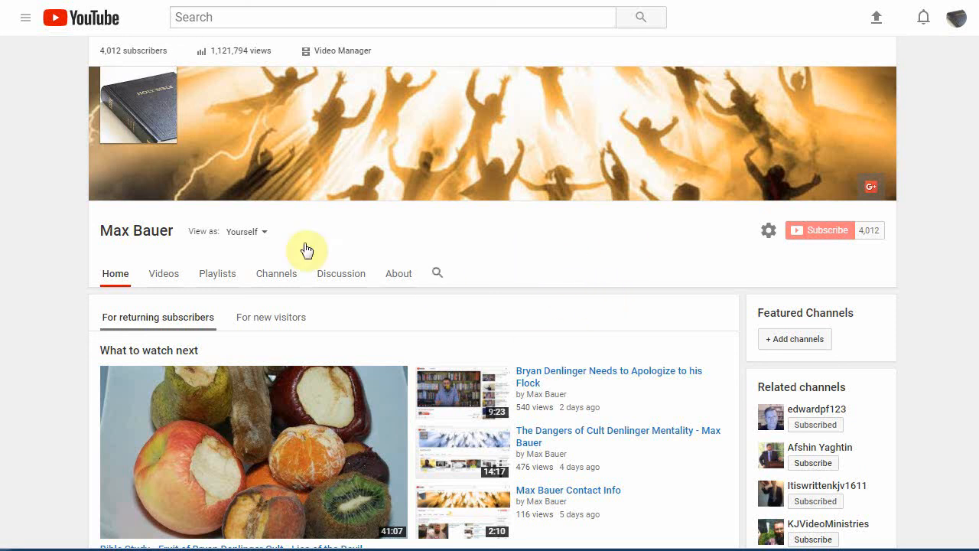
mouse_move(482, 244)
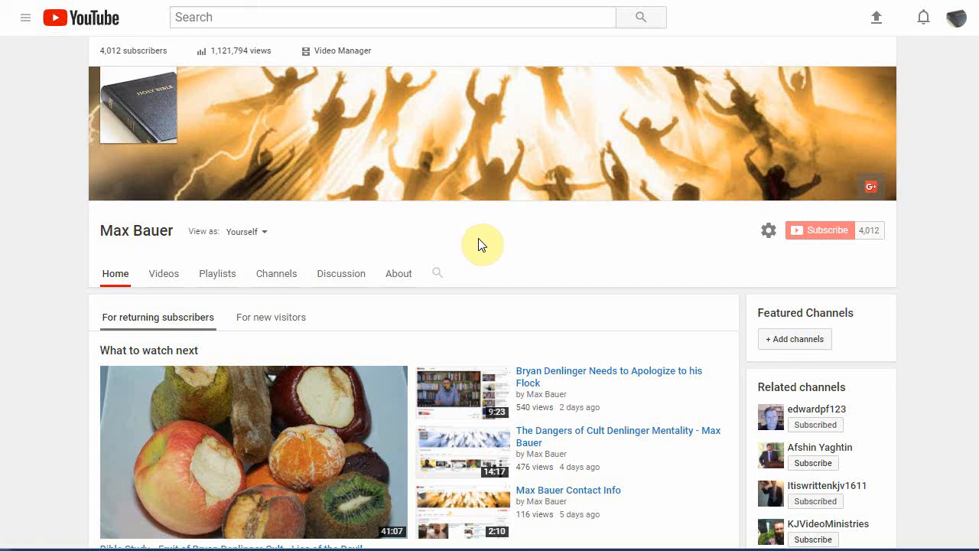
mouse_move(517, 239)
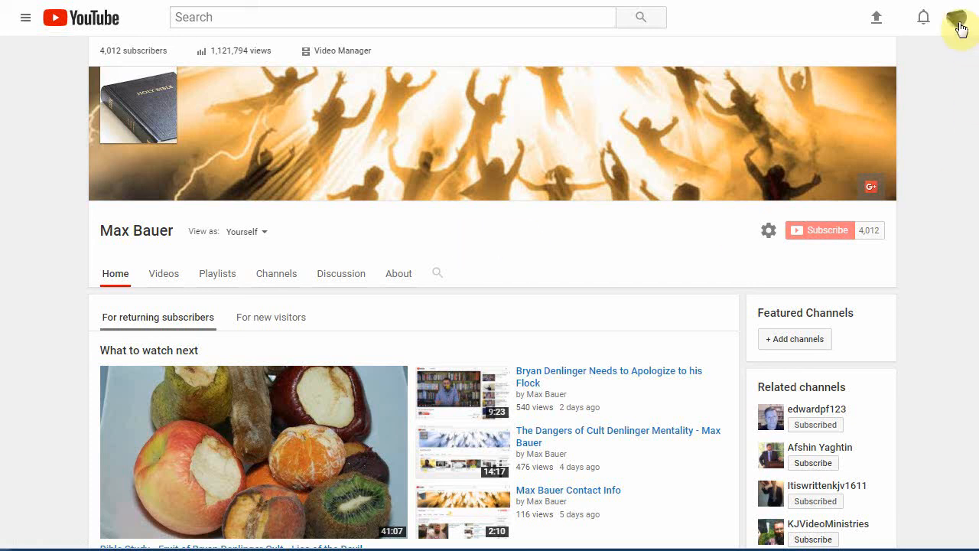
- Switch from the account menu to the second Max Bauer channel with 0 subscribers
click(959, 17)
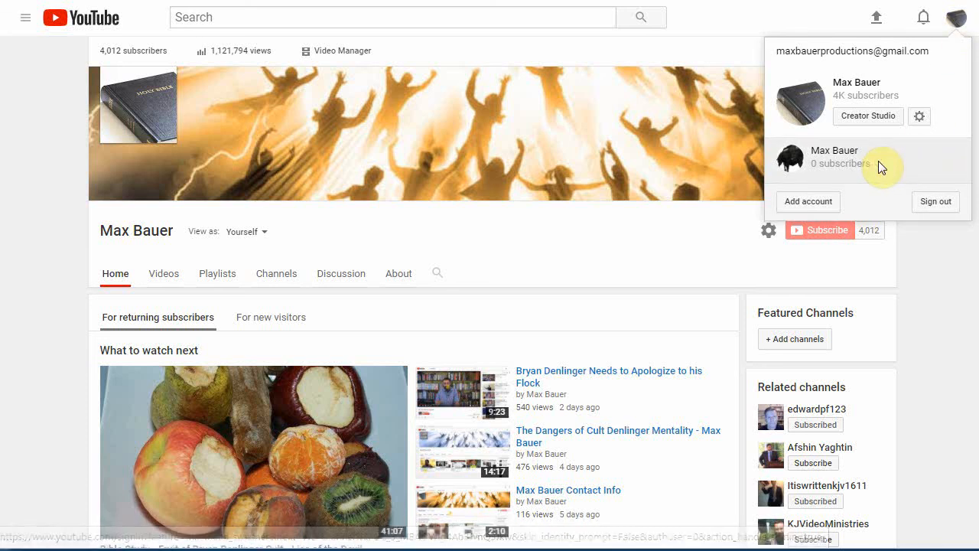
click(833, 156)
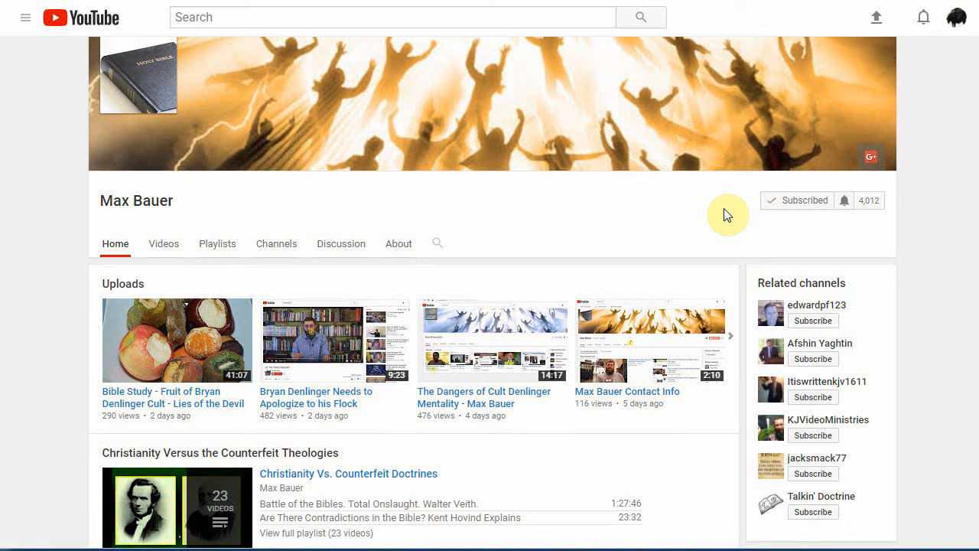
mouse_move(611, 243)
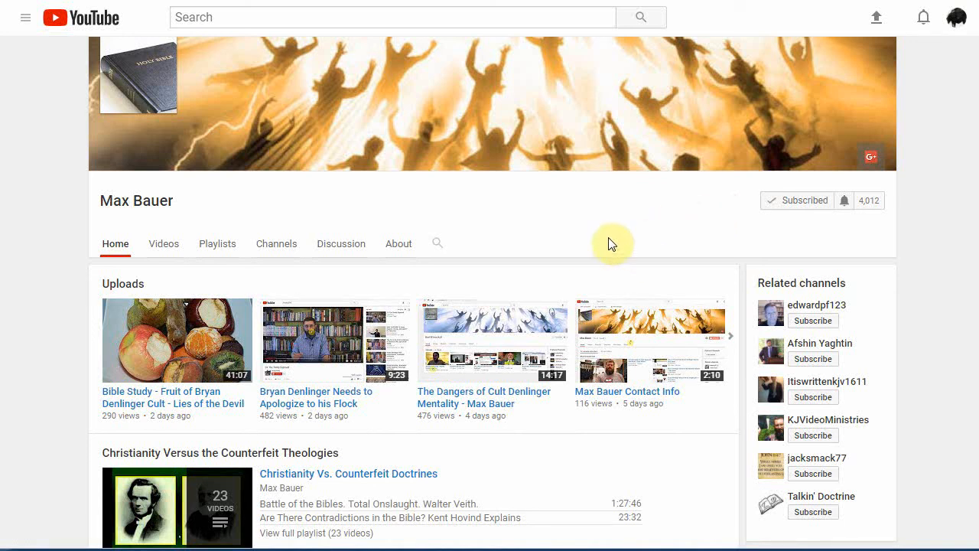
mouse_move(951, 17)
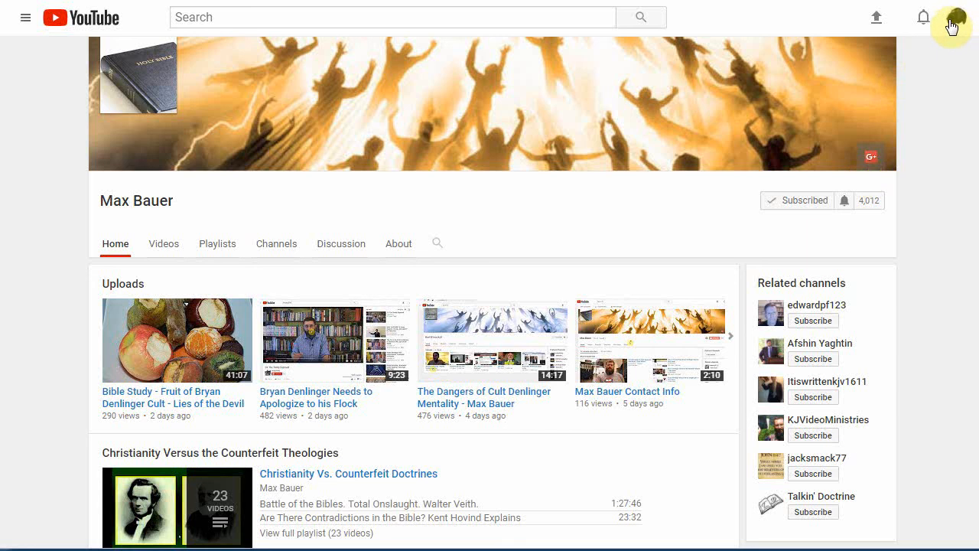
mouse_move(952, 25)
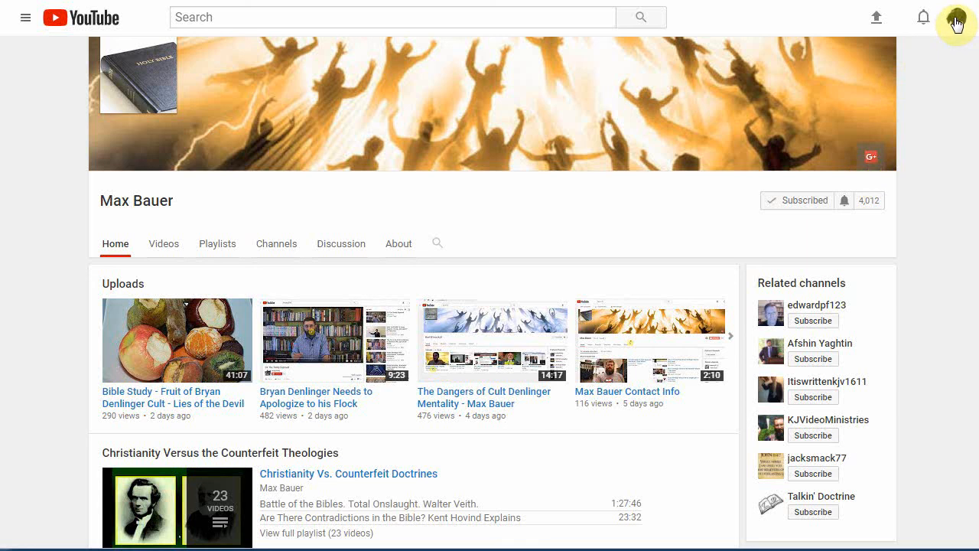
- Switch back to the 4K-subscriber Max Bauer account and browse its channel home page
click(954, 17)
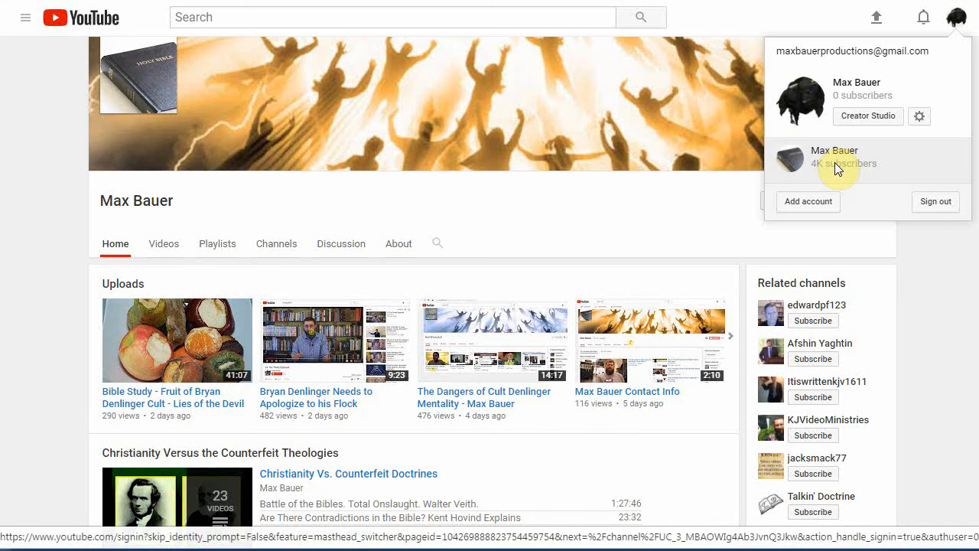
click(833, 161)
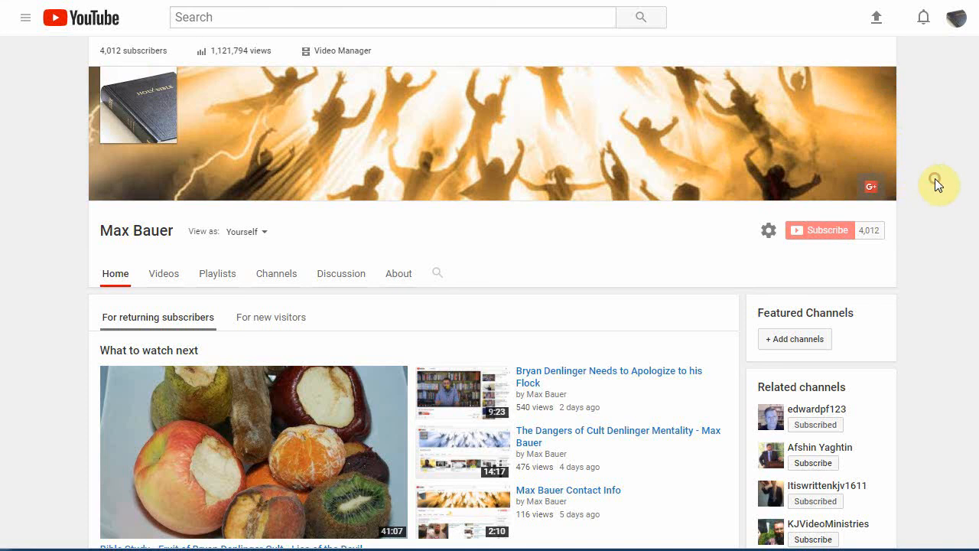
scroll(down, 3)
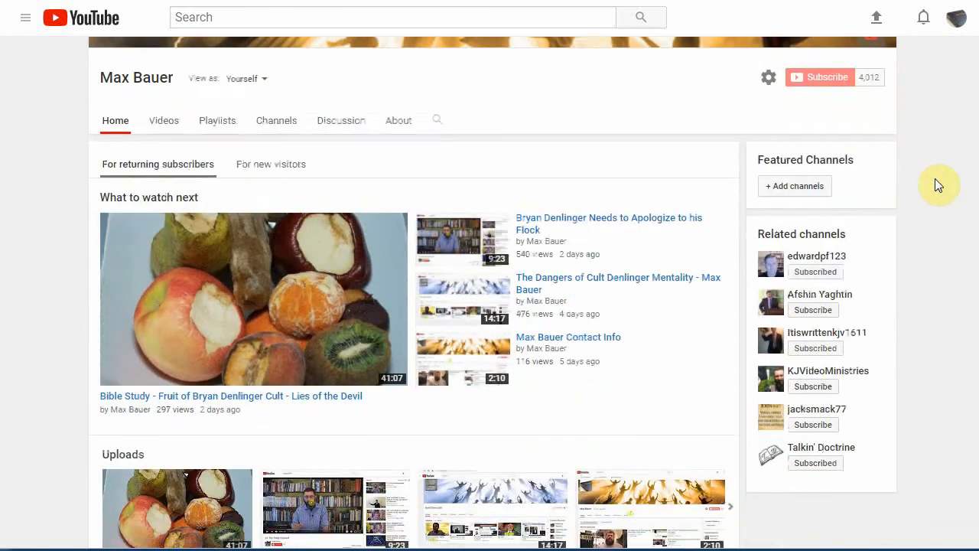
scroll(up, 3)
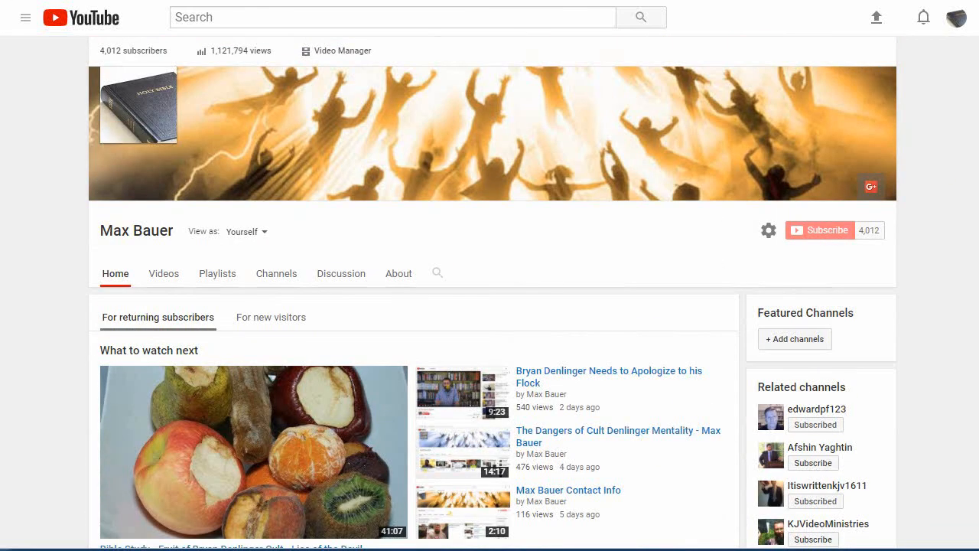